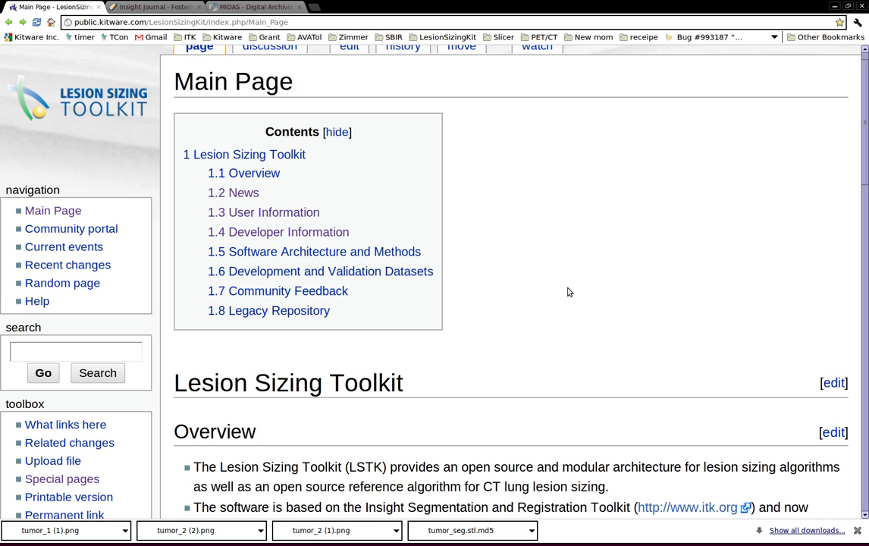
- Scroll the wiki Main Page down to the User Information links
scroll("down", 3)
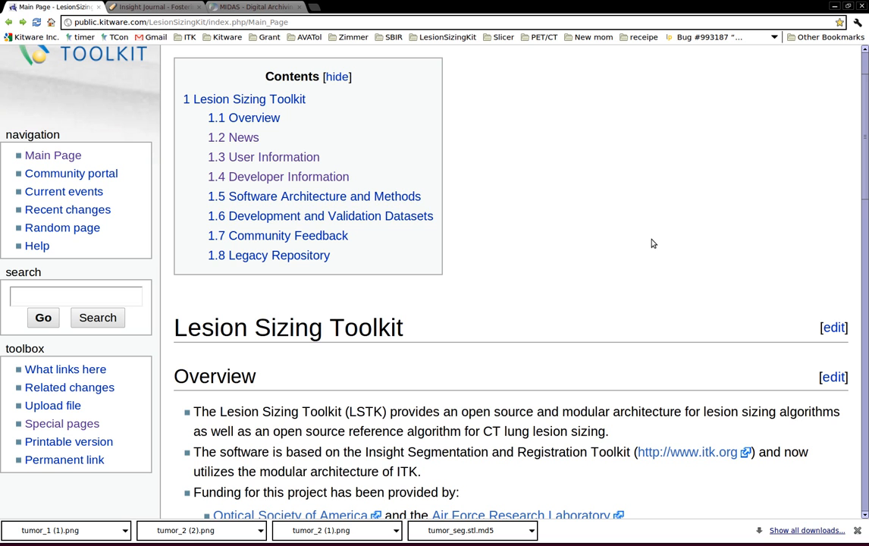
scroll("down", 3)
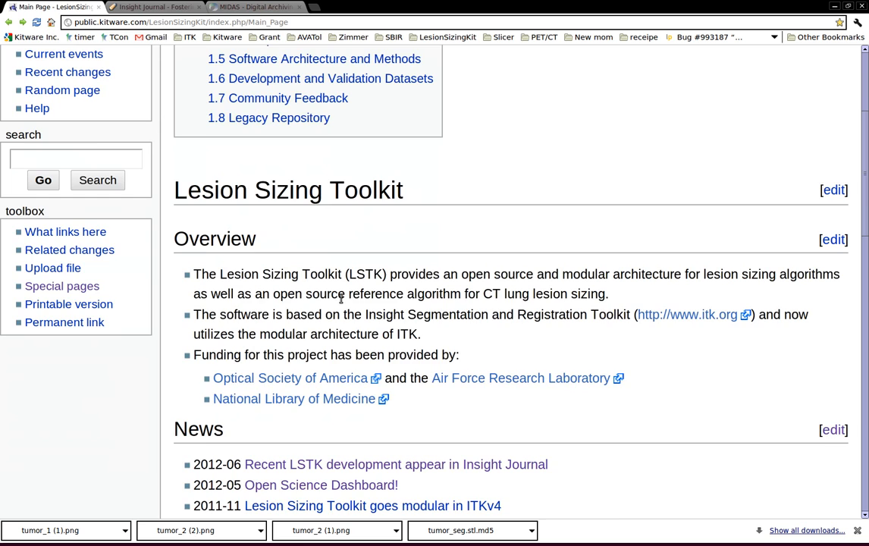
scroll("down", 3)
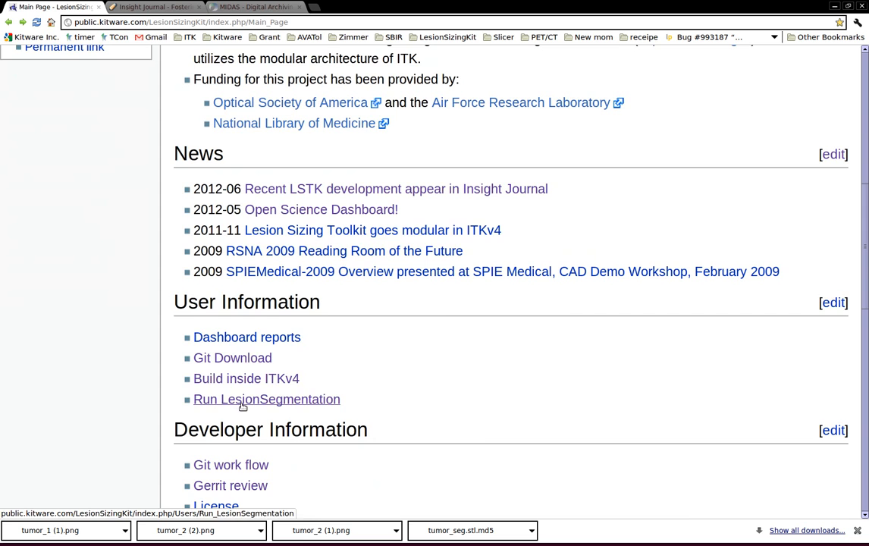
scroll("down", 3)
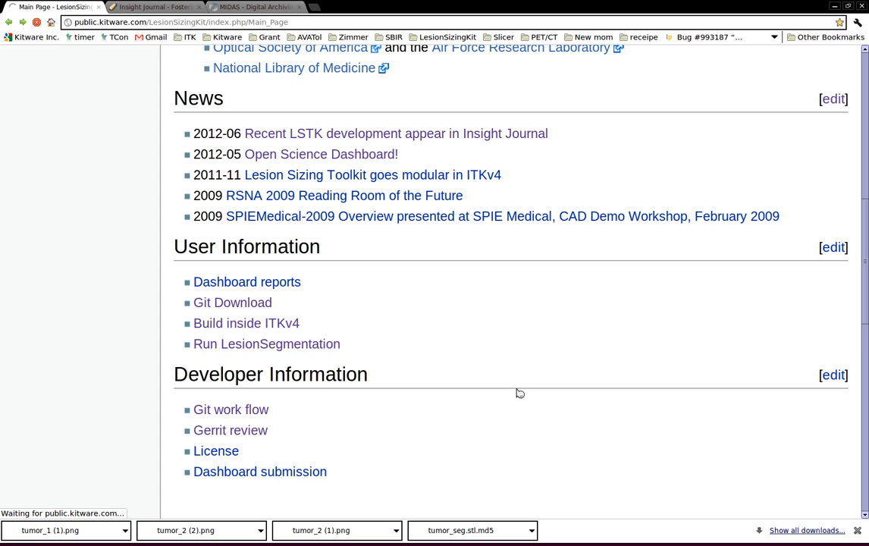
- Read the Run LesionSegmentation guide, then switch to the MIDAS data archive tab
left_click(266, 343)
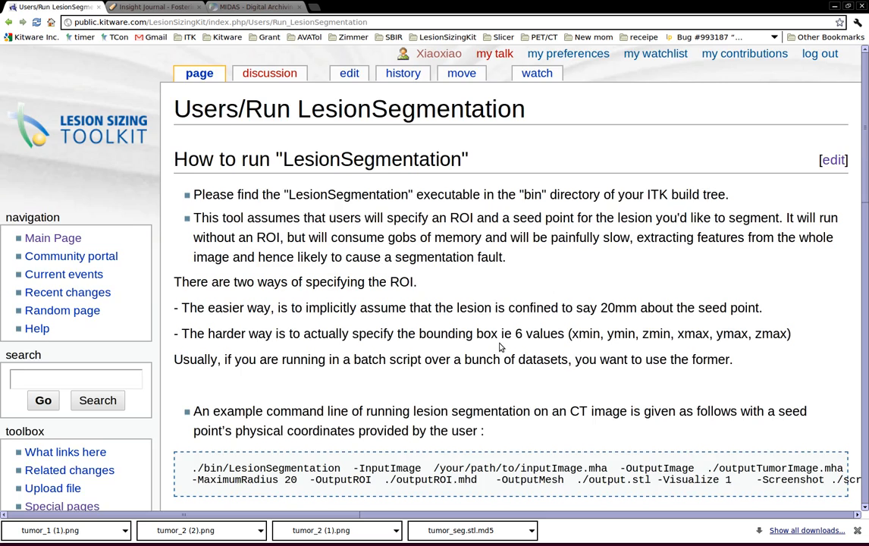
scroll("down", 3)
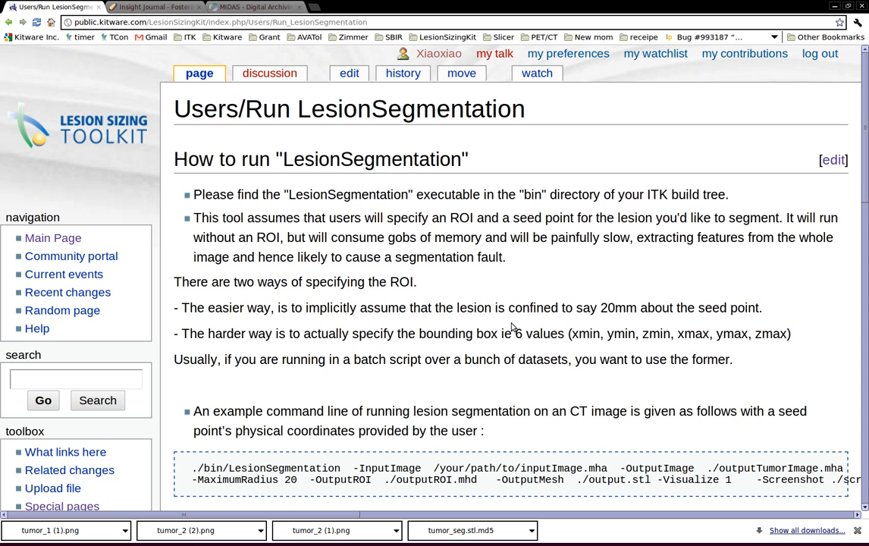
left_click(250, 8)
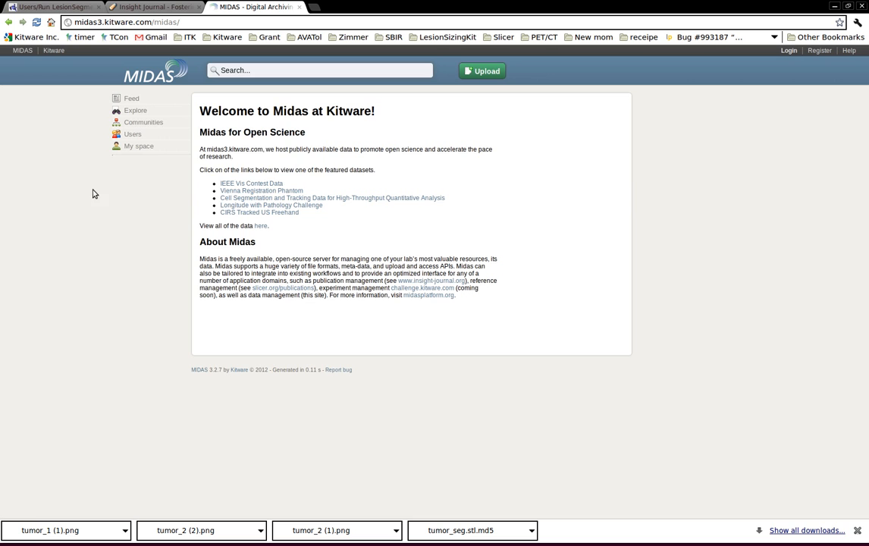
- Reach the Open Science community via Communities and the Open Science Dashboard news link
left_click(144, 122)
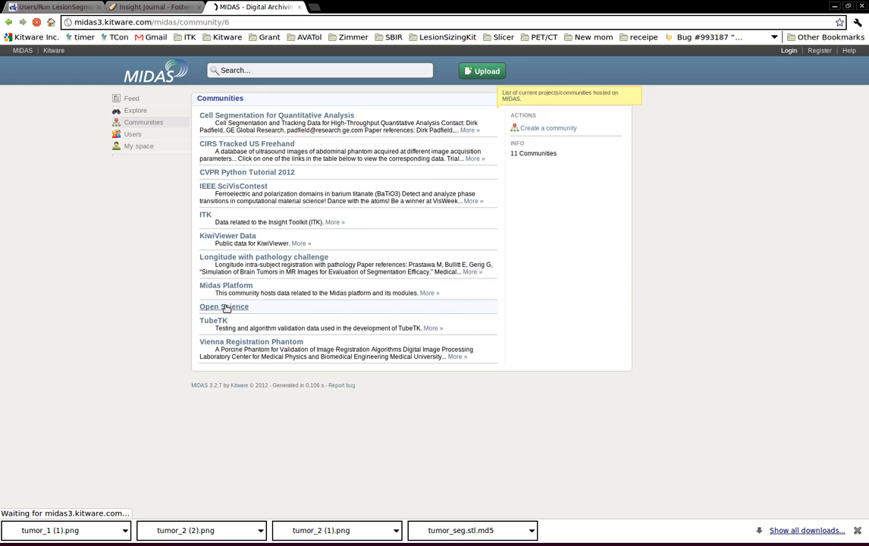
left_click(41, 6)
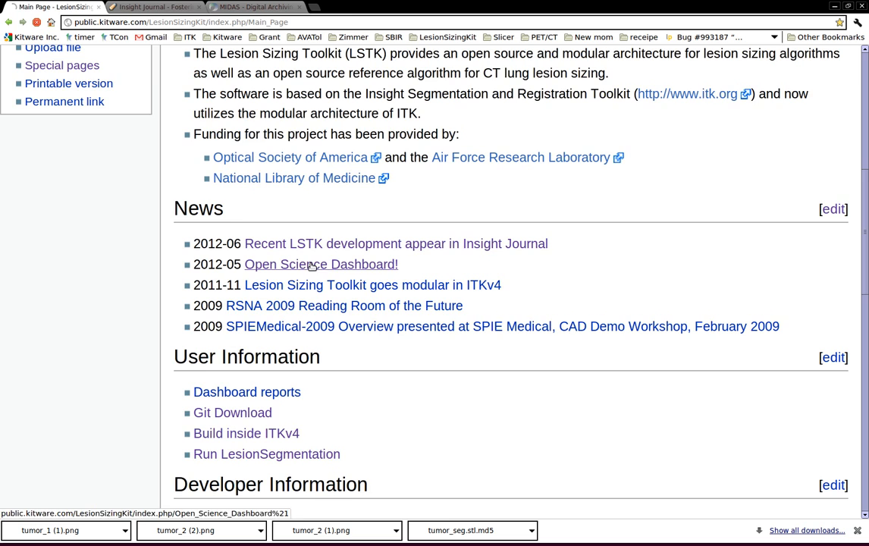
left_click(321, 264)
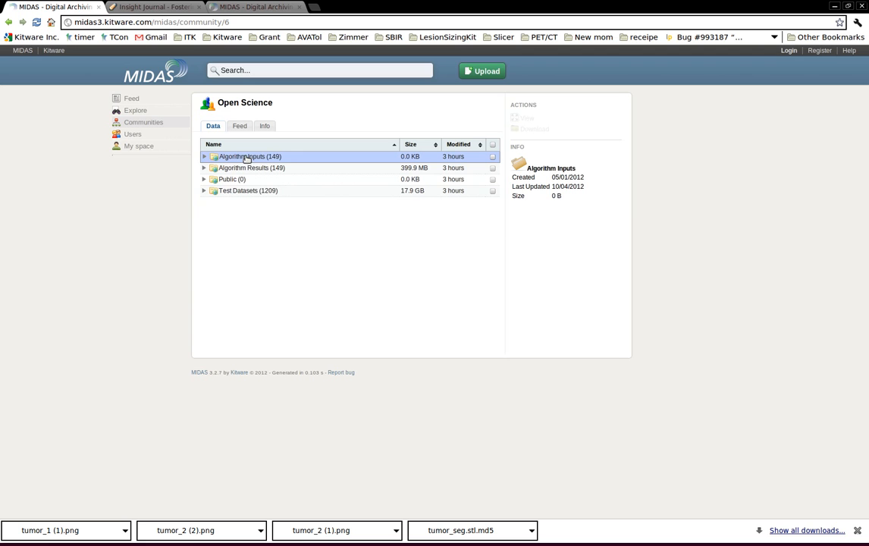
- Expand Algorithm Inputs and Test Datasets down to the Mount Sinai NLM cases NL0001 onward
left_click(204, 156)
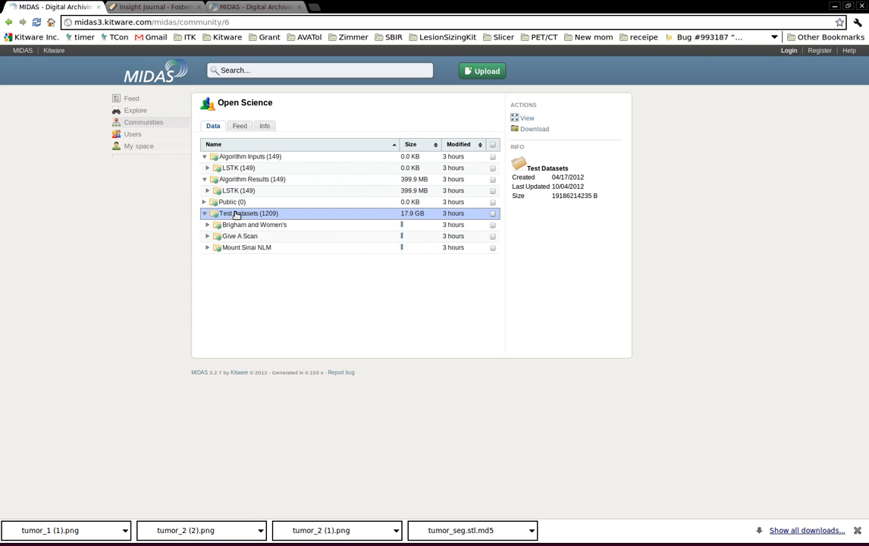
left_click(203, 247)
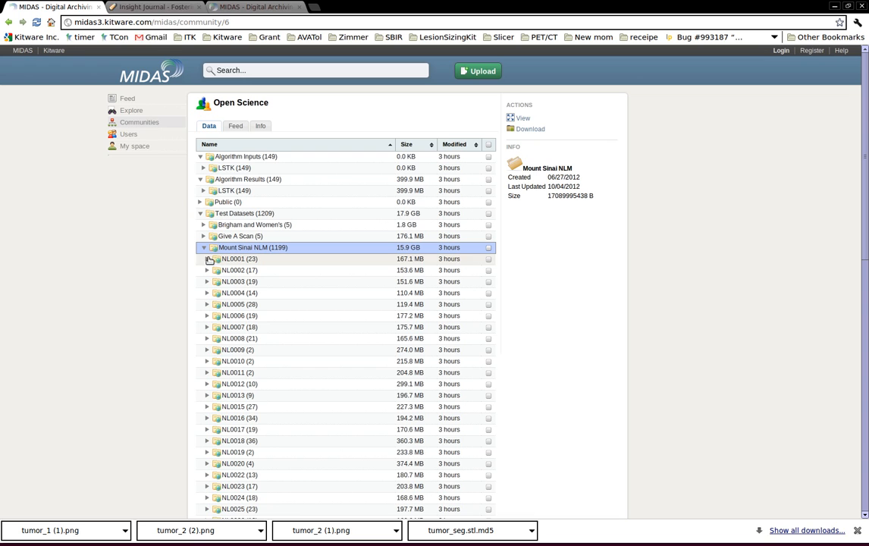
mouse_move(252, 250)
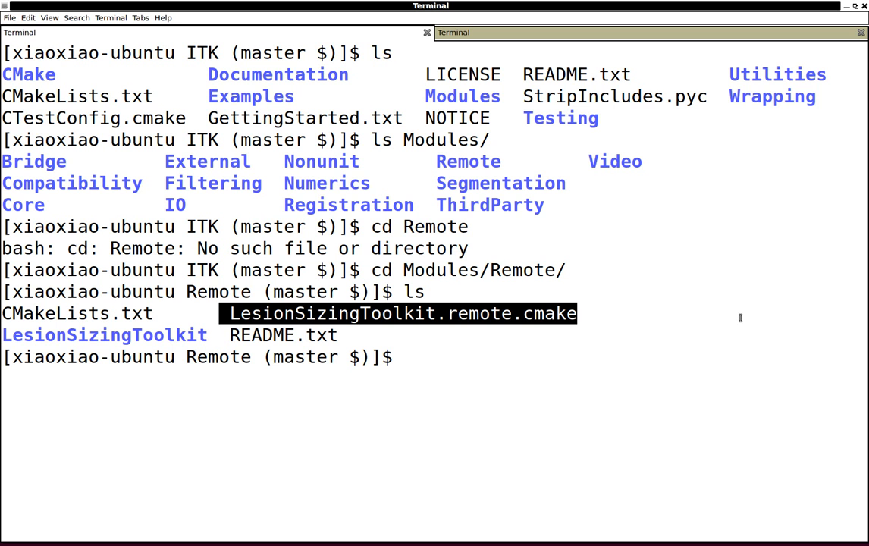
- Open LesionSizingToolkit.remote.cmake in Vim from ITK's Modules/Remote directory
type("vim LesionSizingToolkit.remote.cmake")
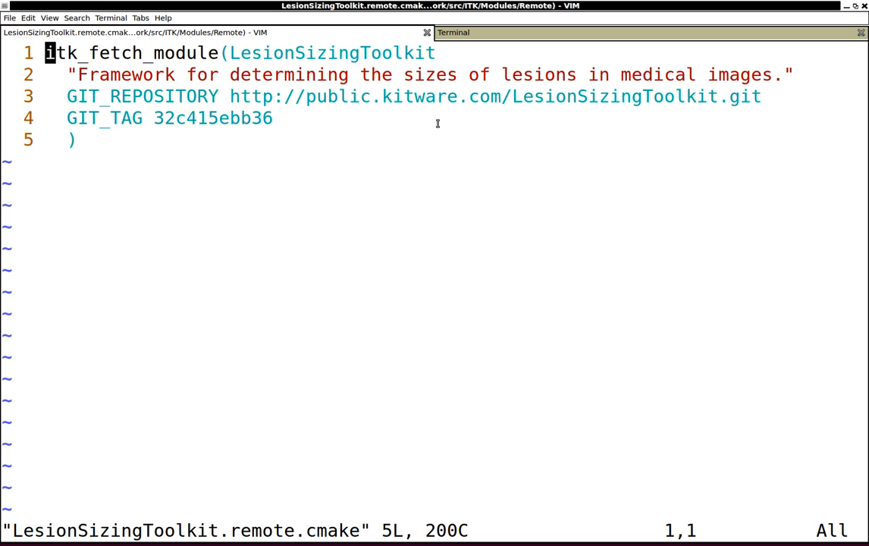
mouse_move(150, 152)
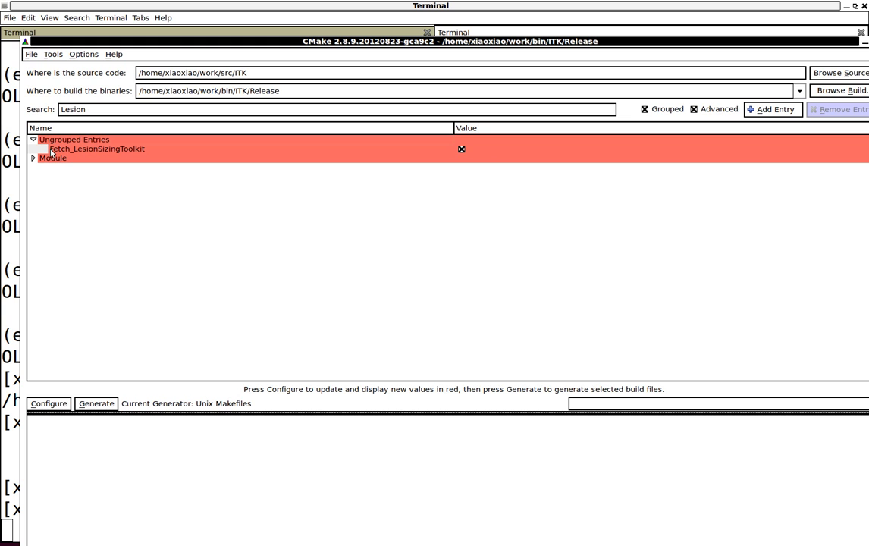
mouse_move(95, 148)
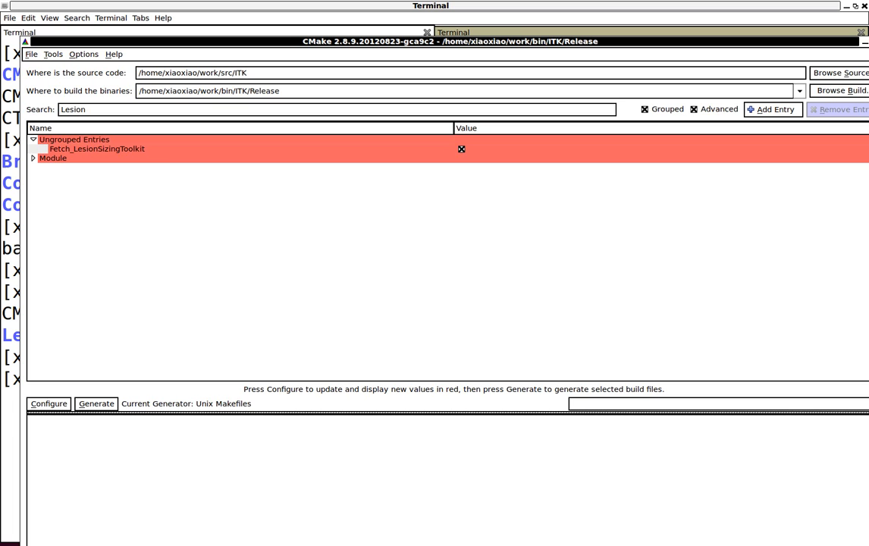
- Expand the Module group to confirm Module_ITKLesionSizingToolkit is checked
left_click(33, 159)
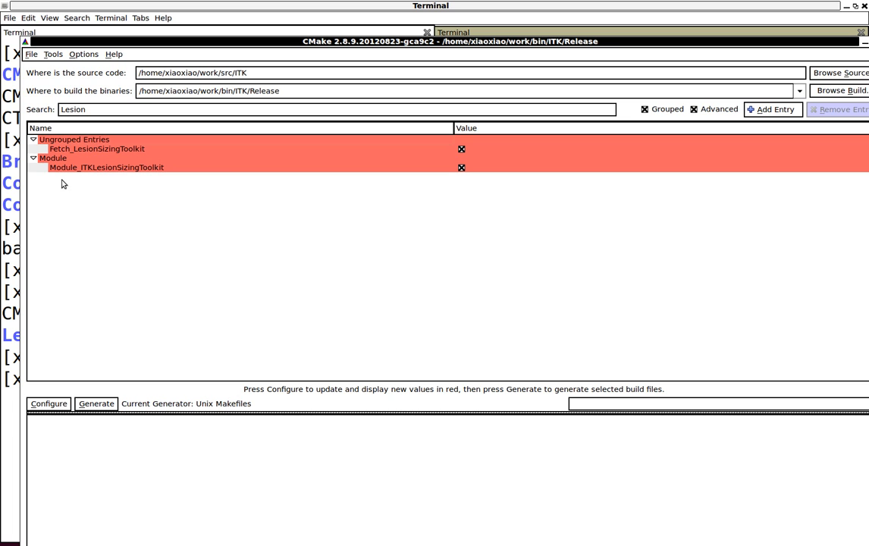
mouse_move(480, 178)
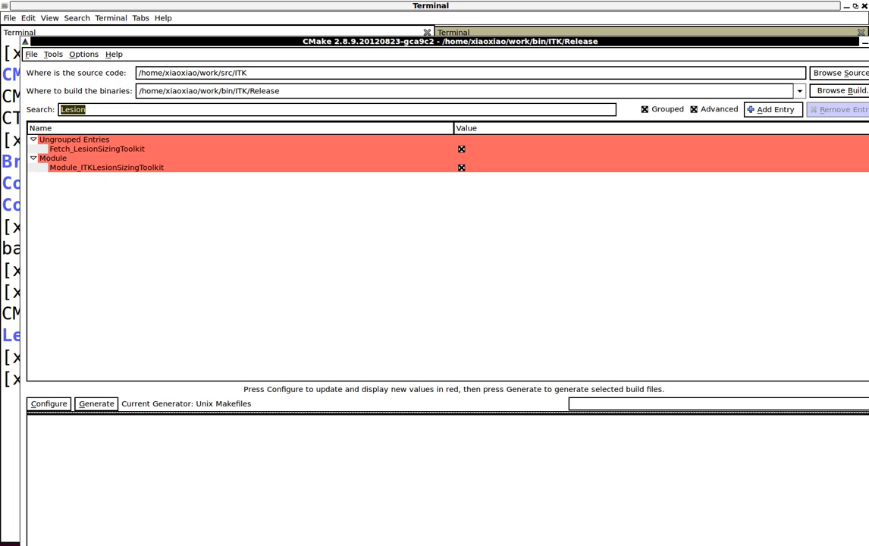
- Filter CMake settings by 'VTK' to verify LSTK_USE_VTK is on and VTK_DIR is set
type("VTK")
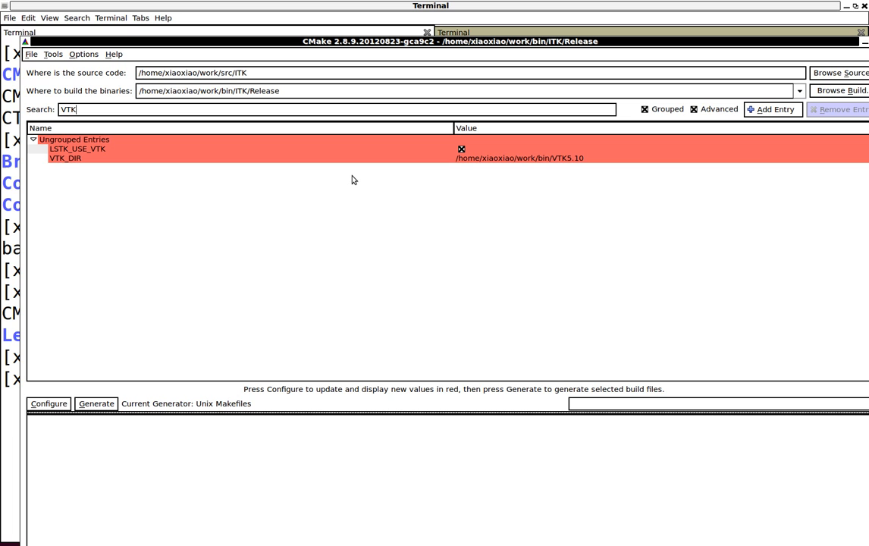
mouse_move(244, 242)
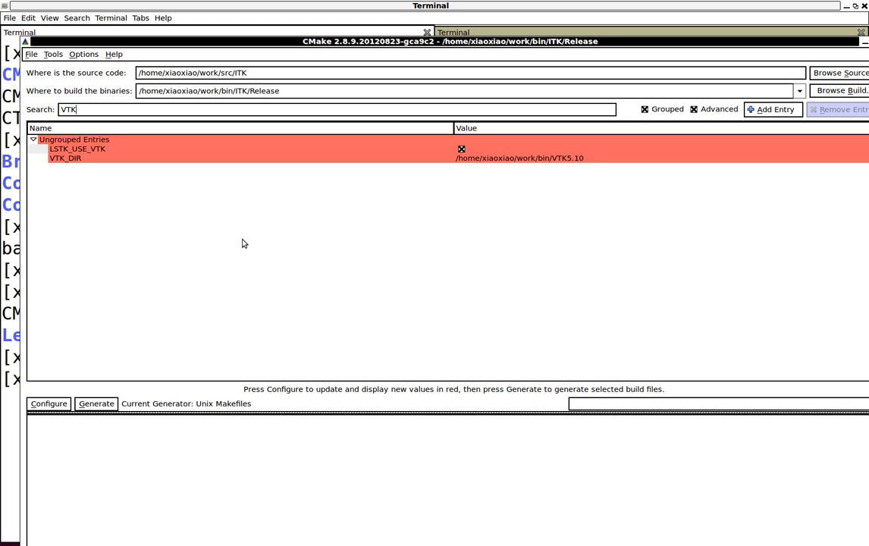
mouse_move(92, 152)
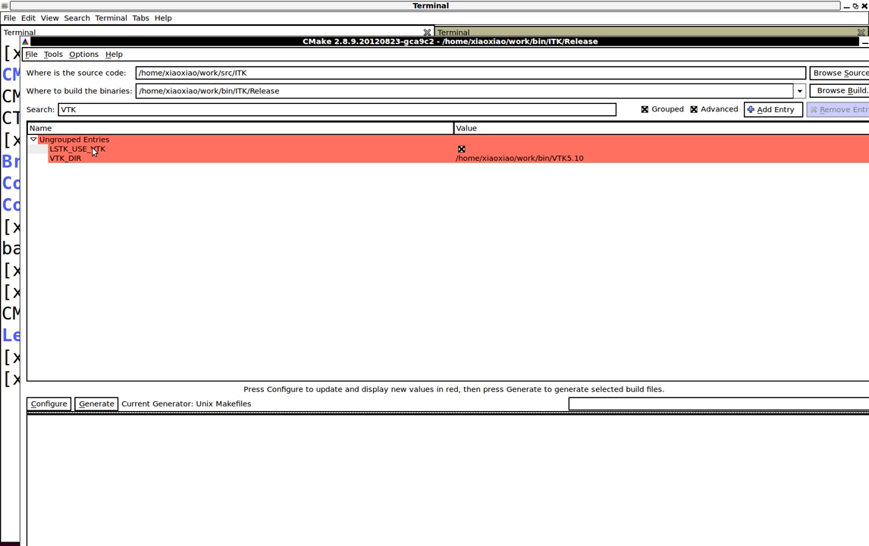
mouse_move(569, 163)
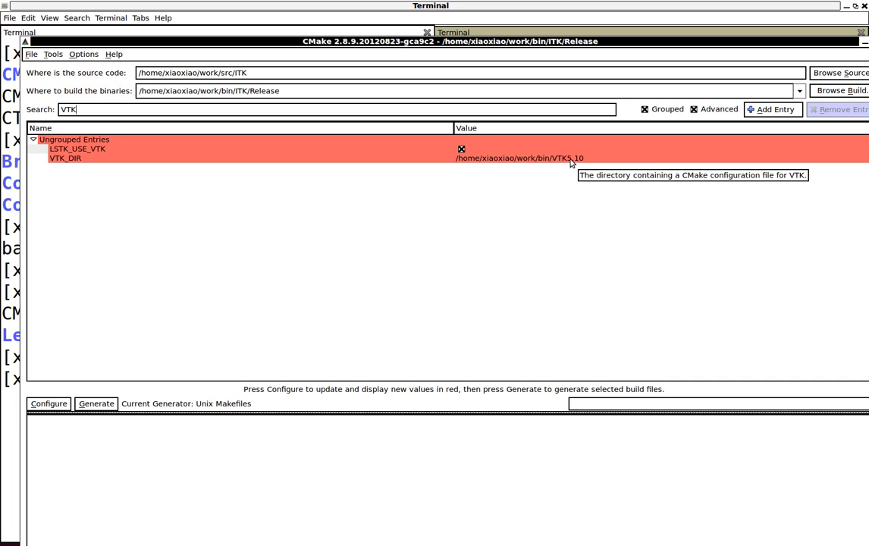
mouse_move(468, 174)
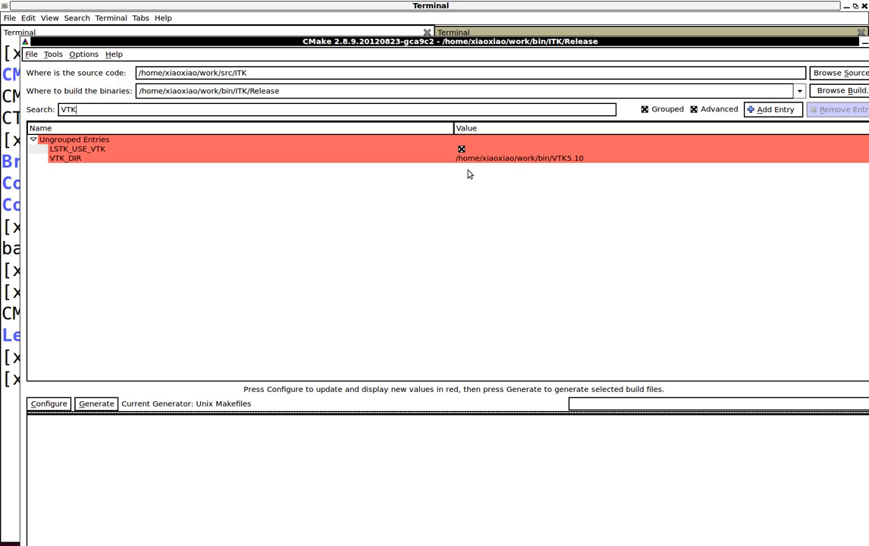
mouse_move(561, 169)
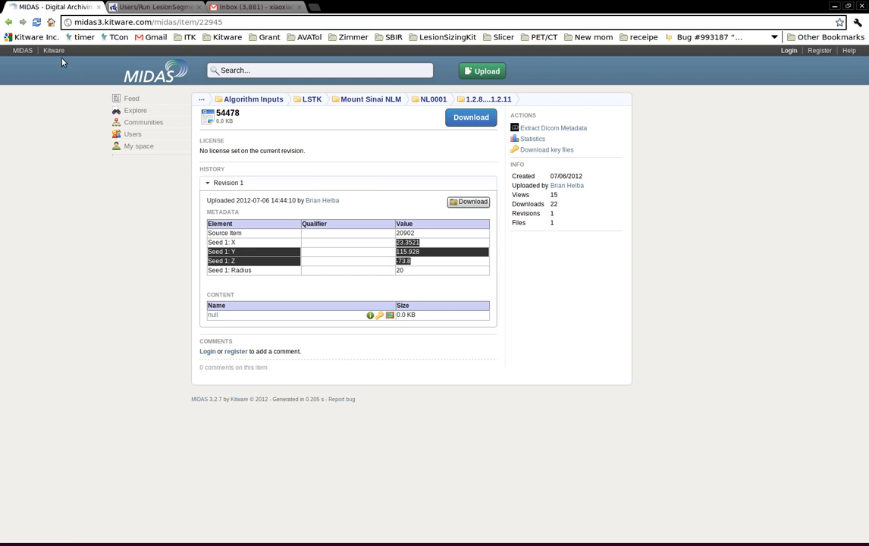
- Scroll the Run LesionSegmentation wiki page to the DICOM example command line
left_click(156, 6)
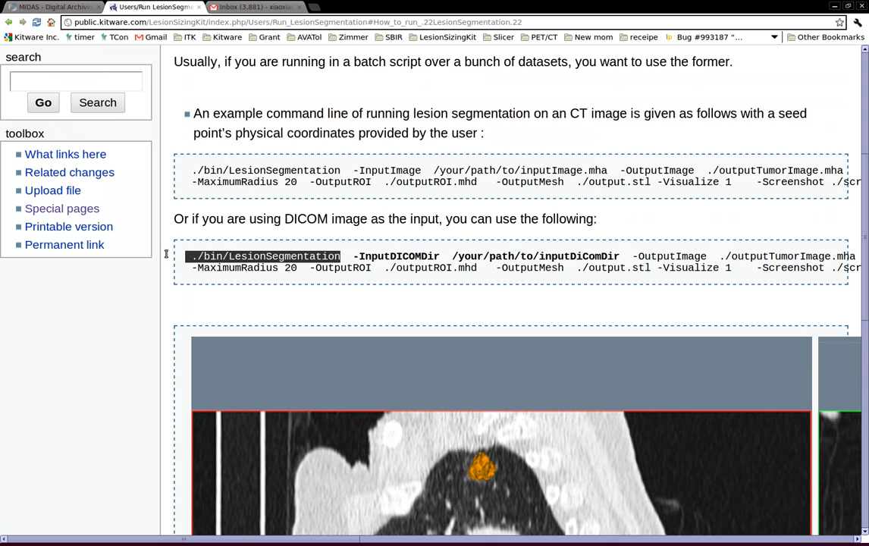
scroll("down", 3)
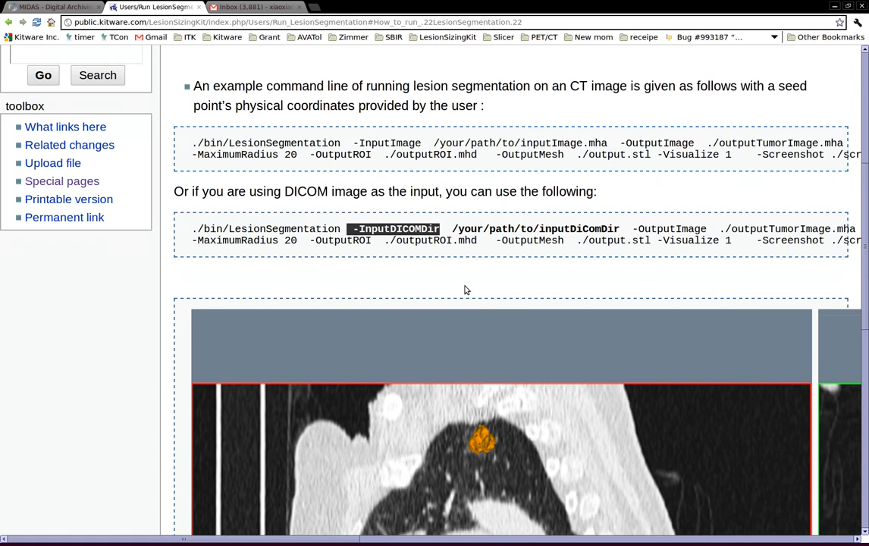
scroll("down", 3)
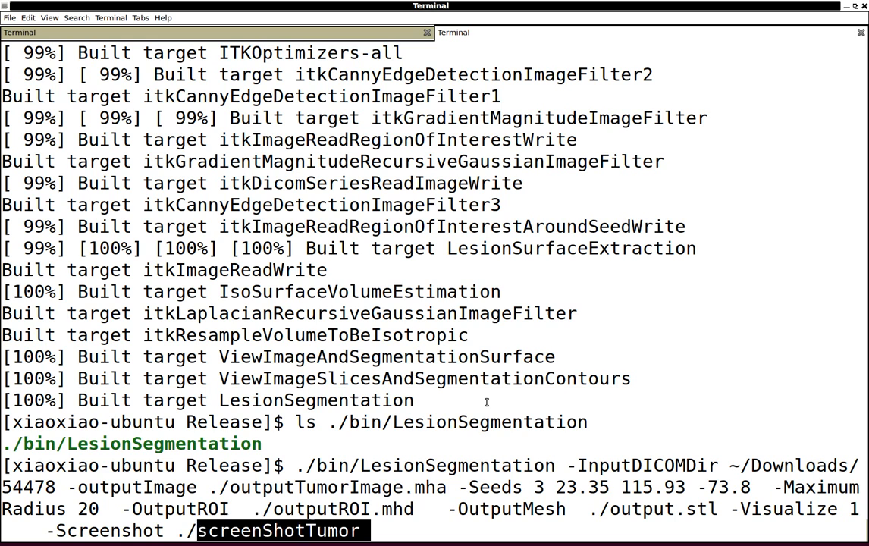
- Execute the LesionSegmentation command on the 54478 DICOM series and follow progress to 100%
key("Return")
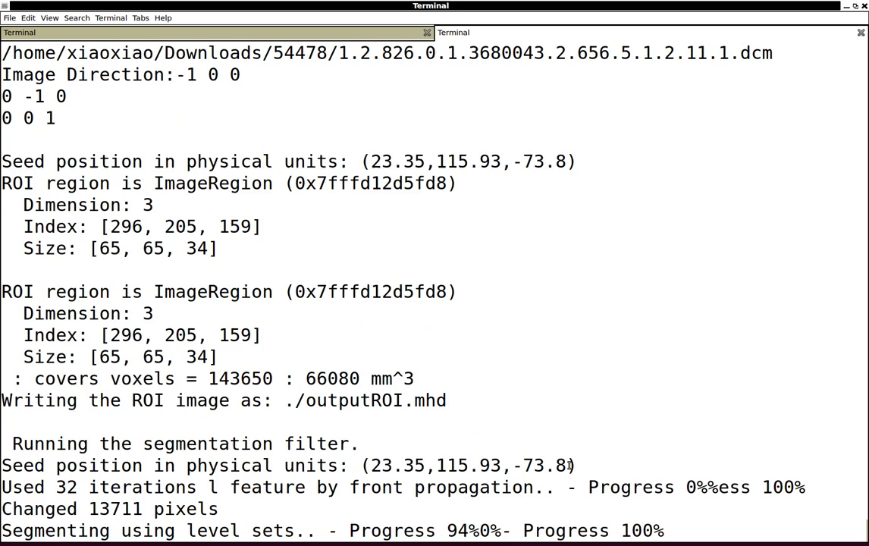
scroll("down", 3)
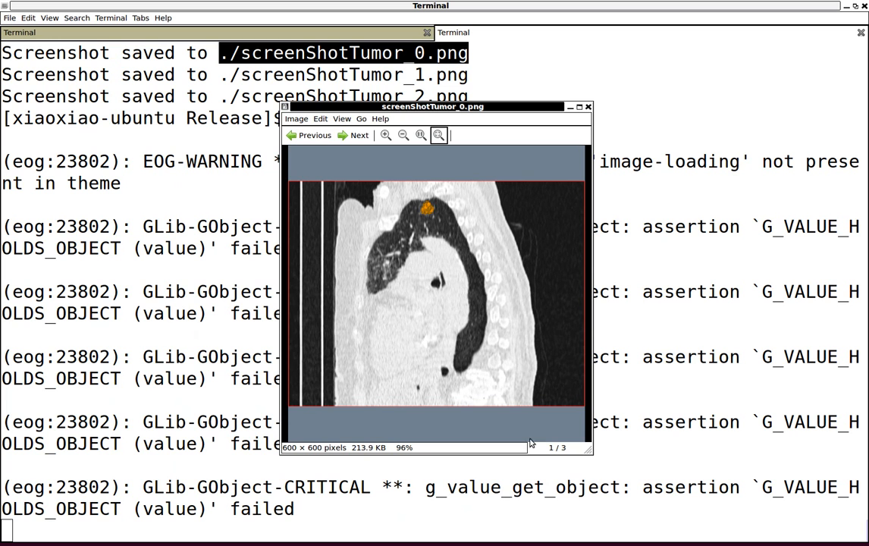
- Close the Eye of GNOME viewer after inspecting screenShotTumor_0.png
left_click(588, 106)
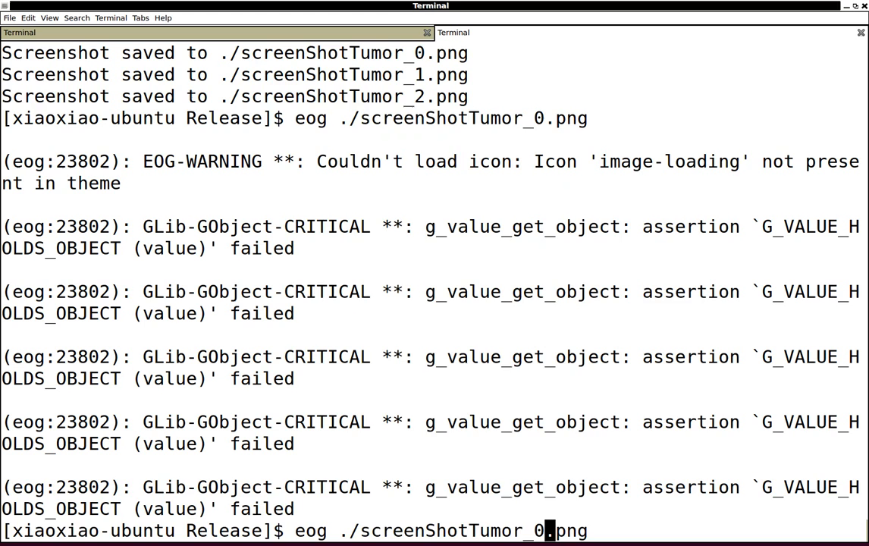